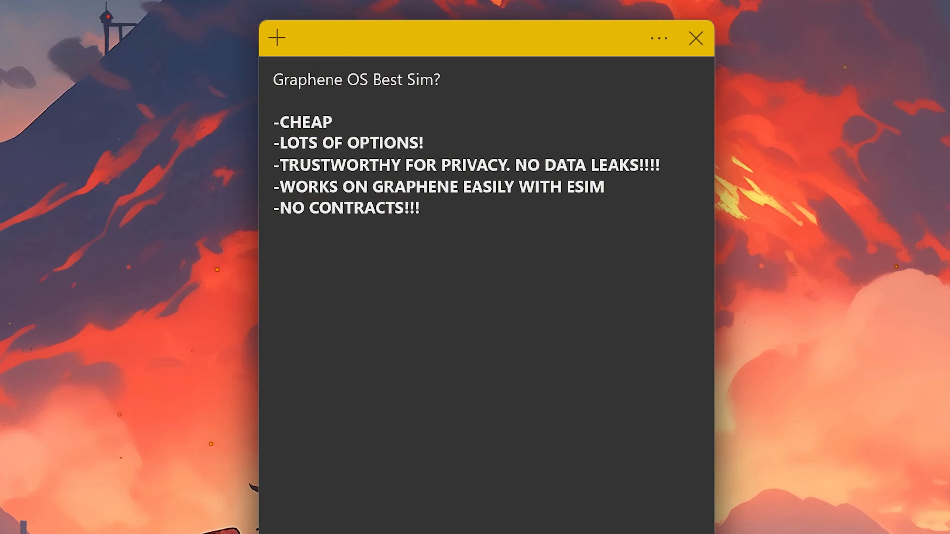
Leave the criteria sticky note and switch to the Incogni data-removal page
click(274, 272)
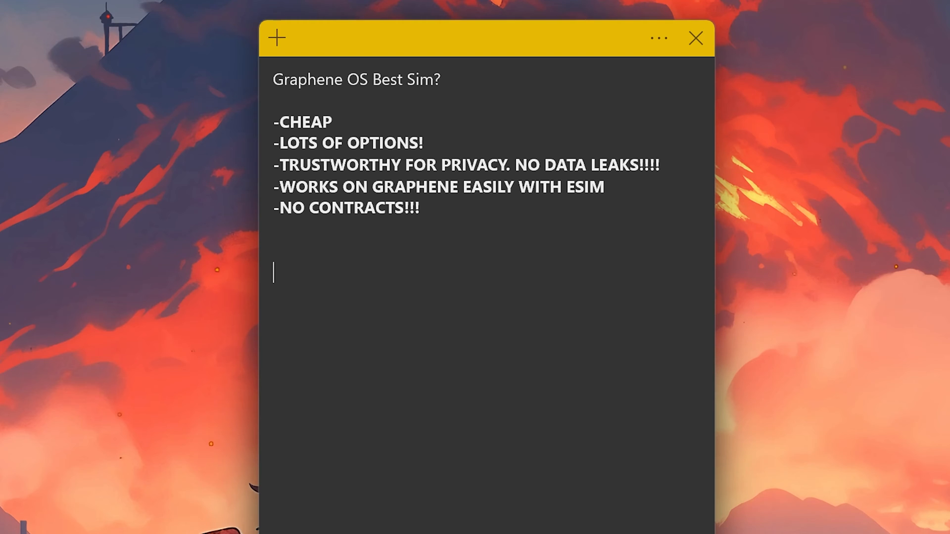
click(694, 38)
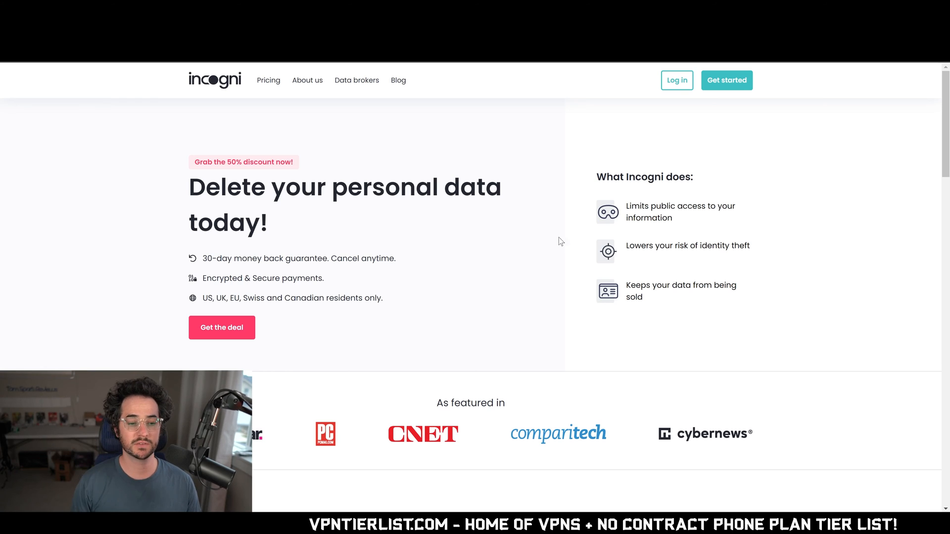
Scroll Incogni's page to its footer, then switch to the No Contract Phone Plan Tier List
scroll(down, 3)
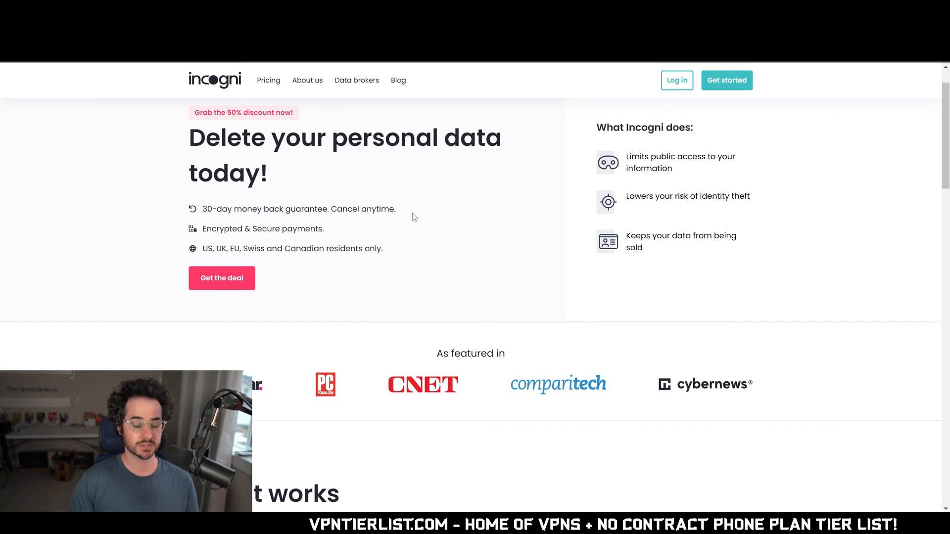
scroll(down, 3)
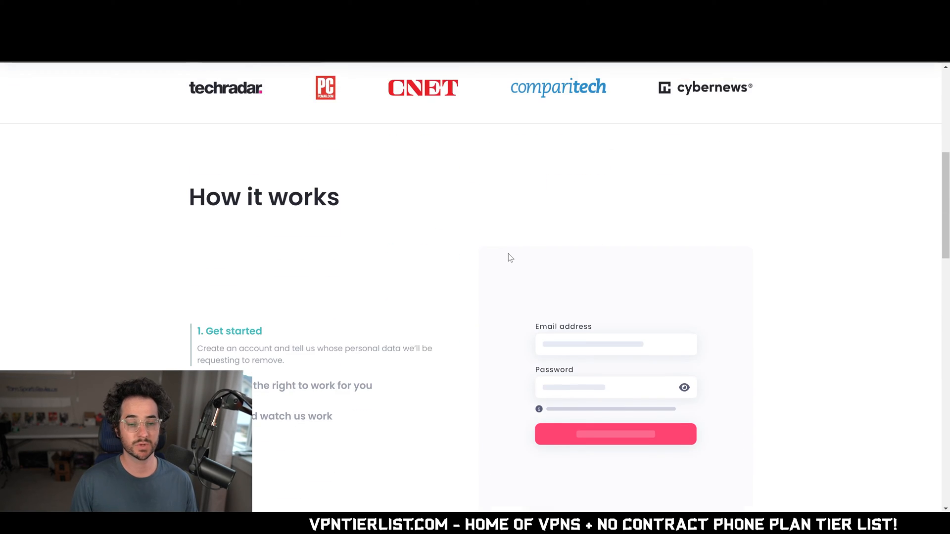
scroll(down, 3)
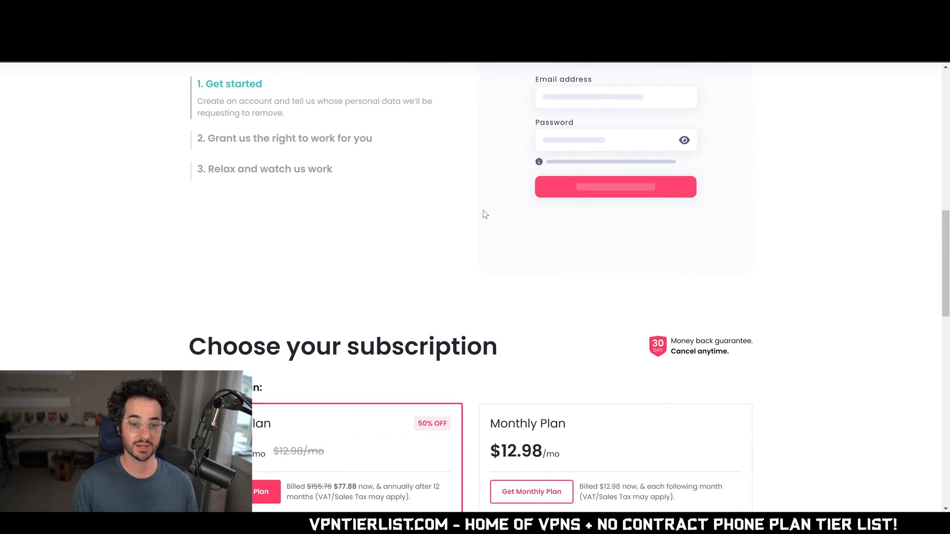
scroll(down, 3)
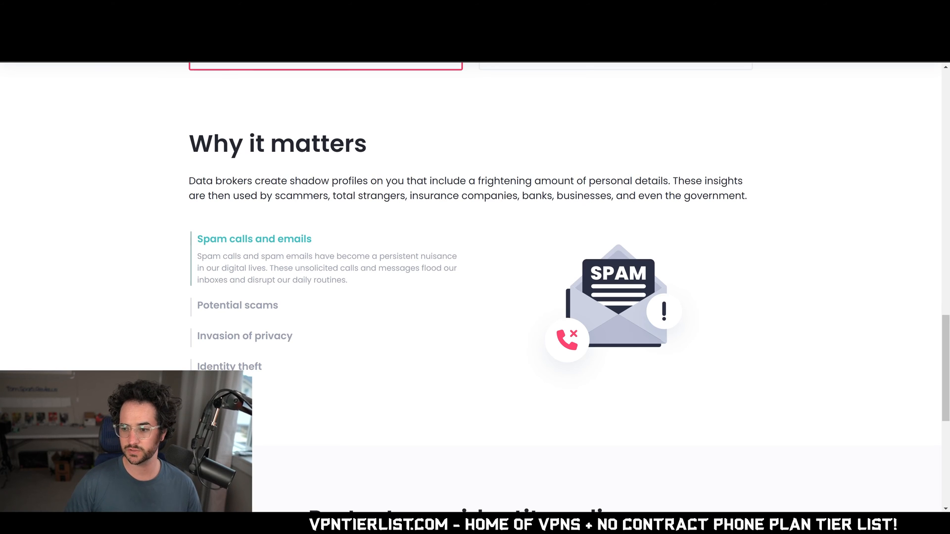
scroll(down, 3)
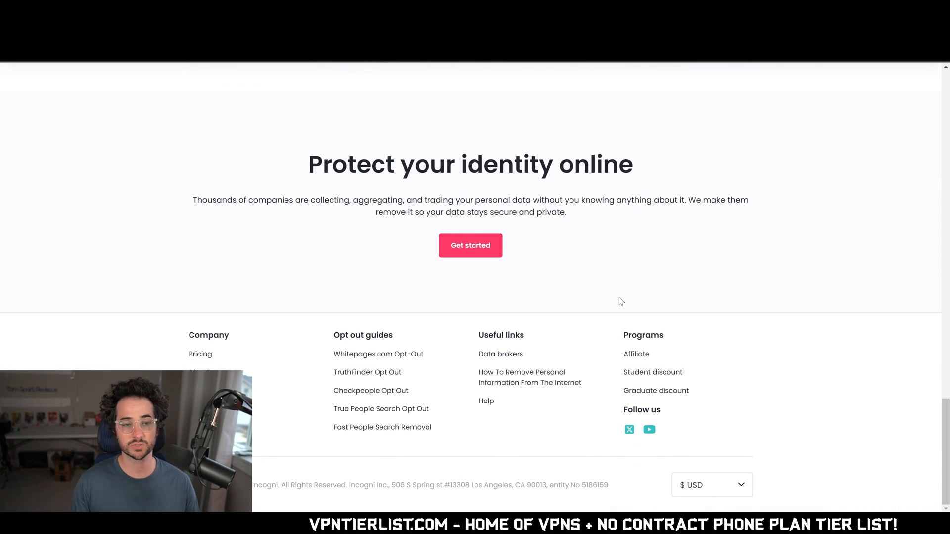
click(470, 245)
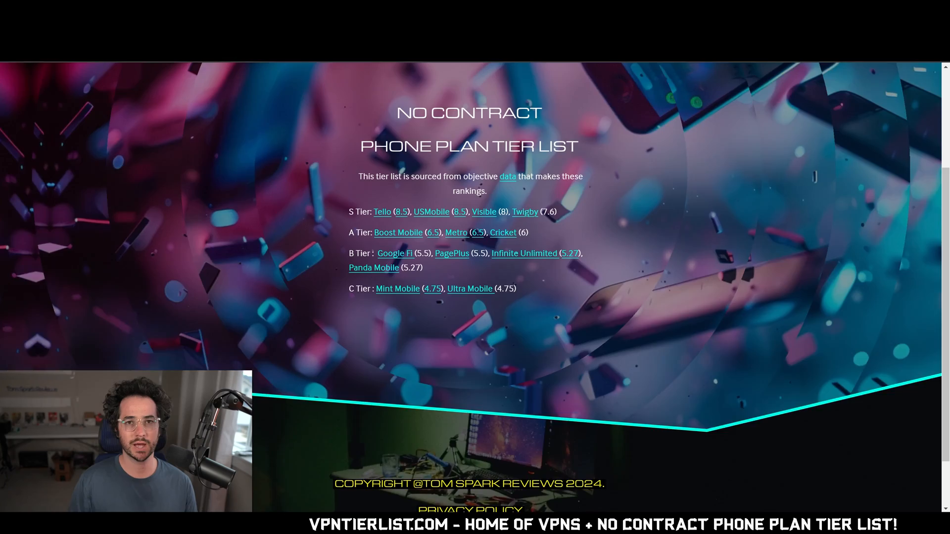
Highlight the S Tier carriers and scores, then follow the Tello link to its plans
scroll(up, 3)
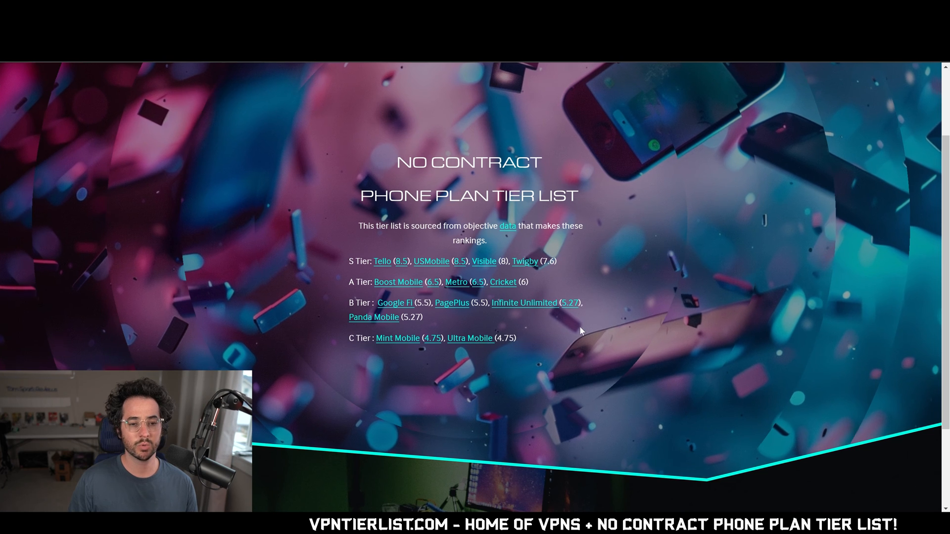
drag(349, 262, 558, 261)
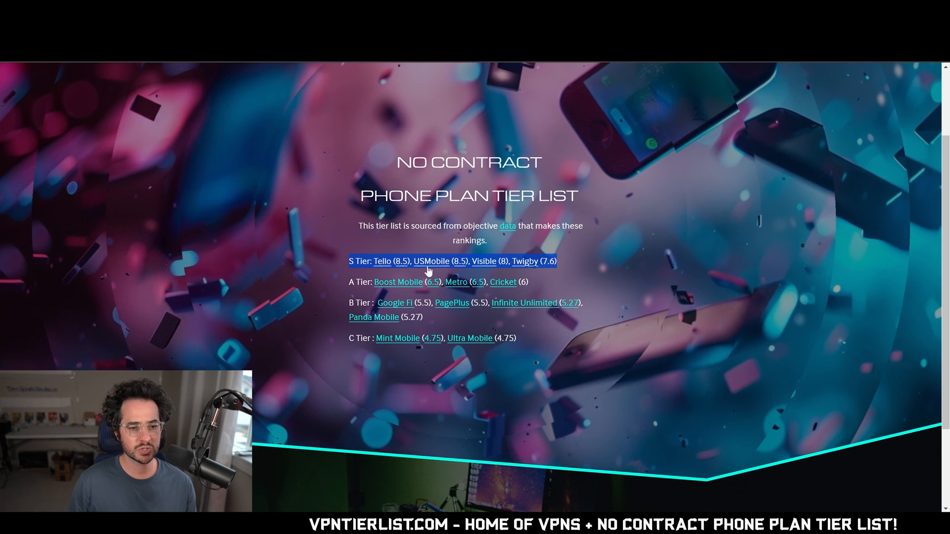
click(381, 261)
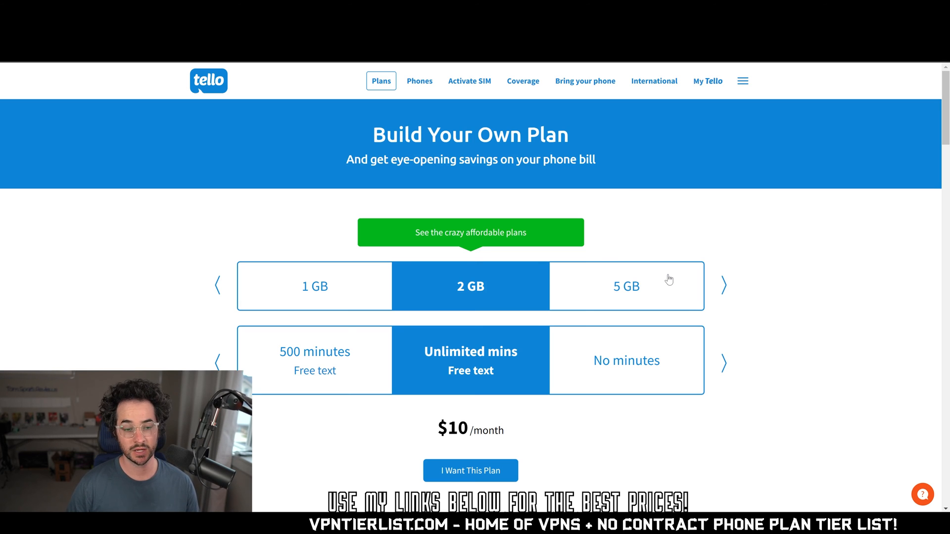
Scroll through Tello's Build Your Own Plan options before moving to Visible
scroll(down, 3)
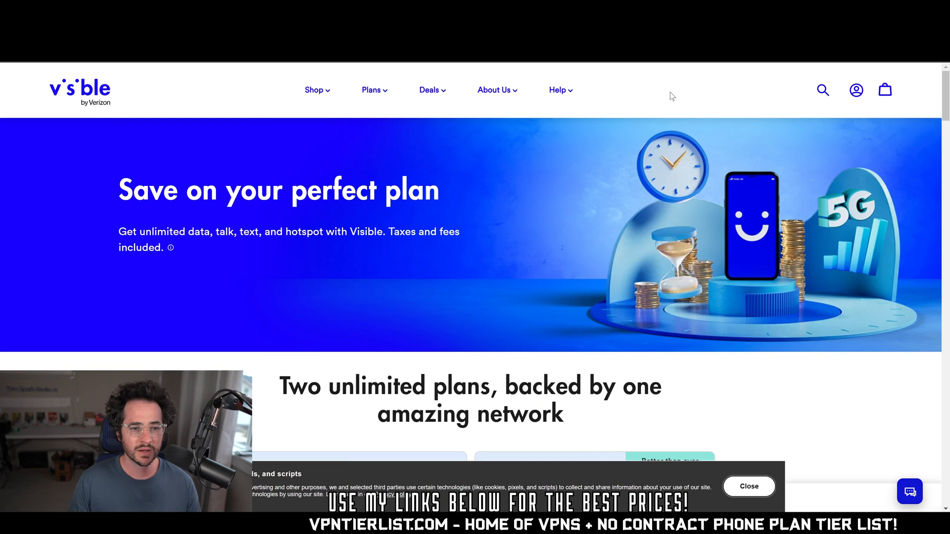
Scroll Visible's homepage to the $25 Visible and $45 Visible+ plan cards
scroll(down, 3)
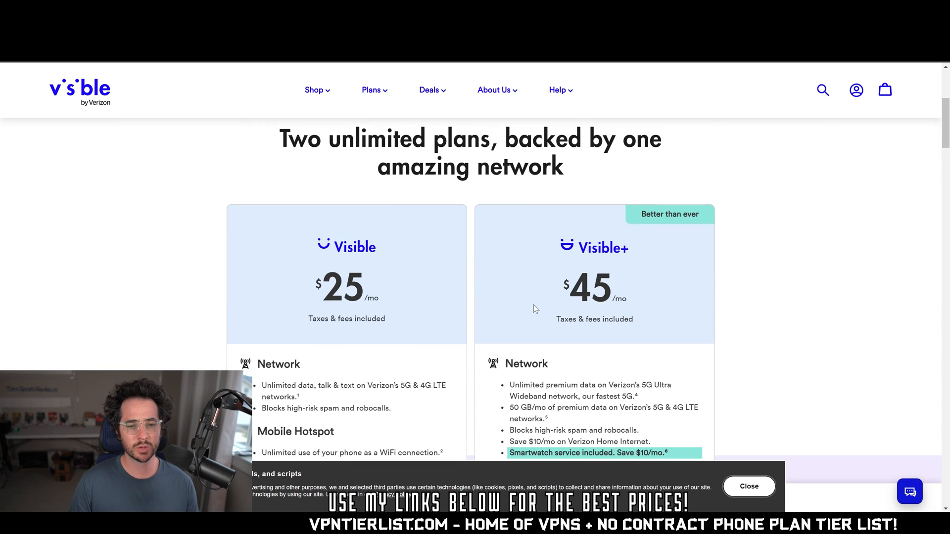
scroll(down, 3)
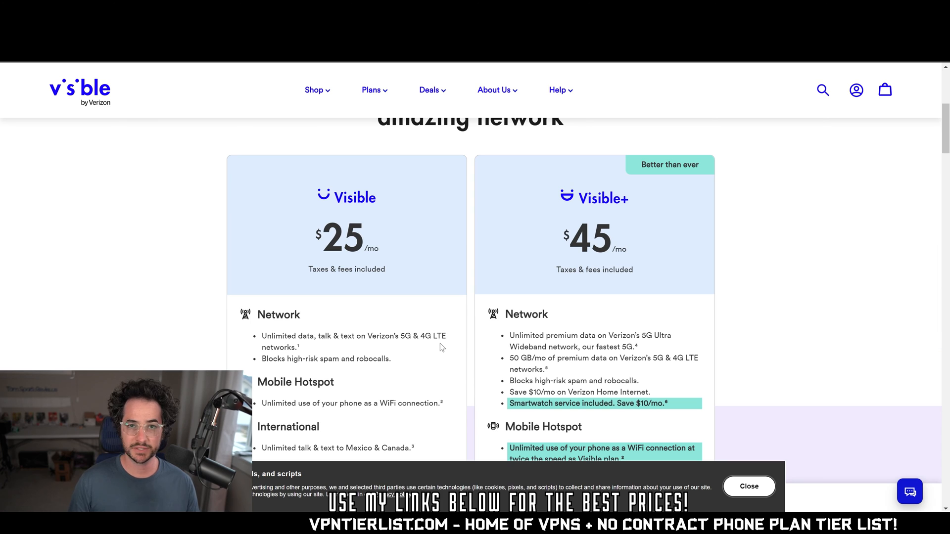